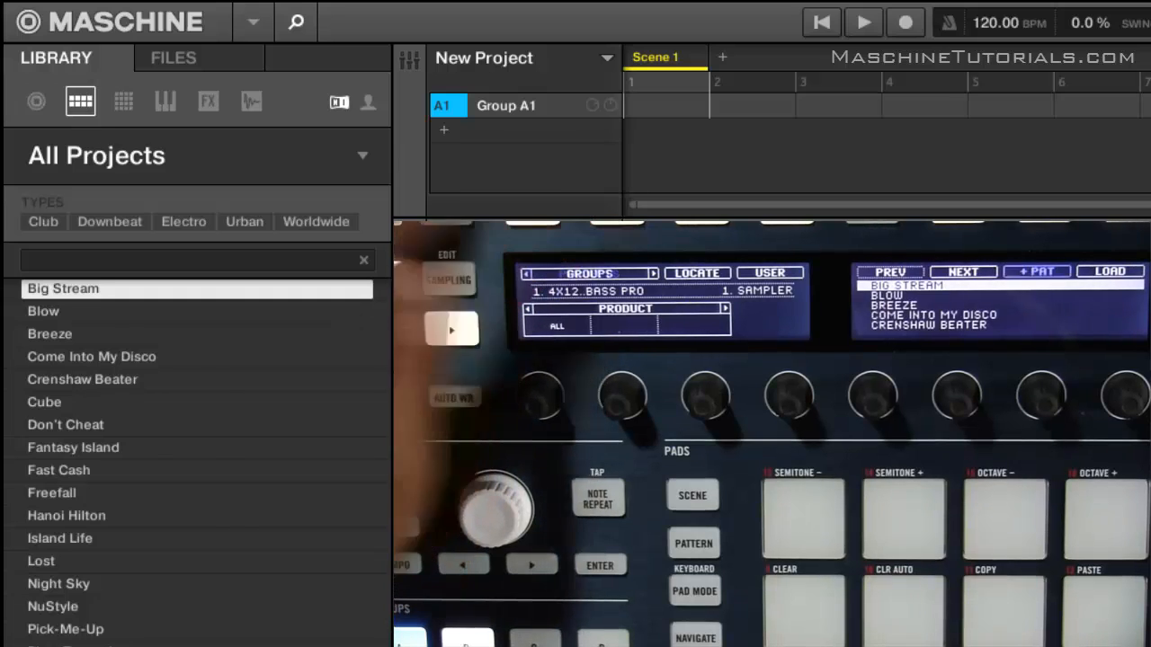
Step the library browser from All Sounds to All Samples so sample types are listed.
click(122, 100)
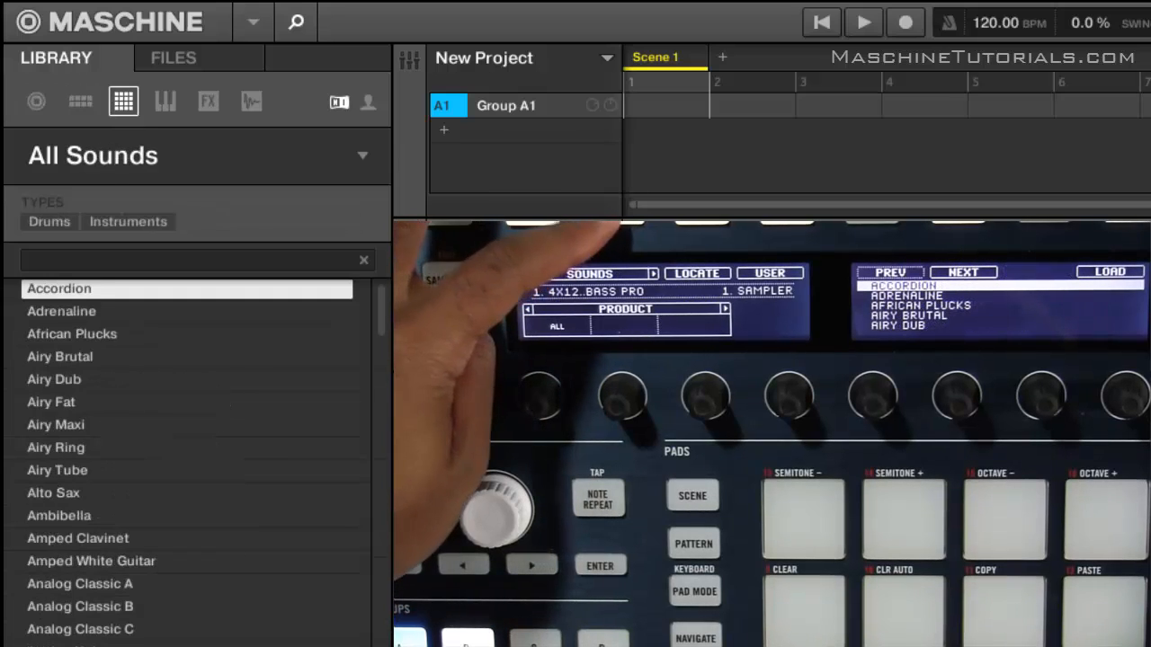
click(251, 101)
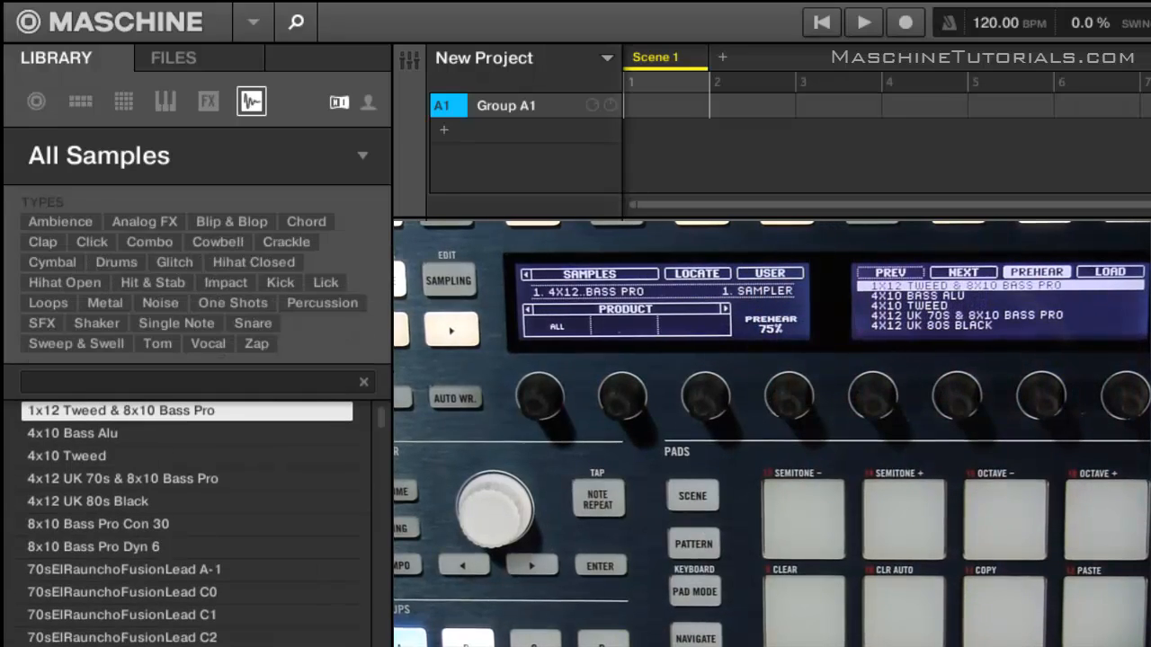
Switch the library browser to All Instruments, listing instrument types and modes.
click(165, 101)
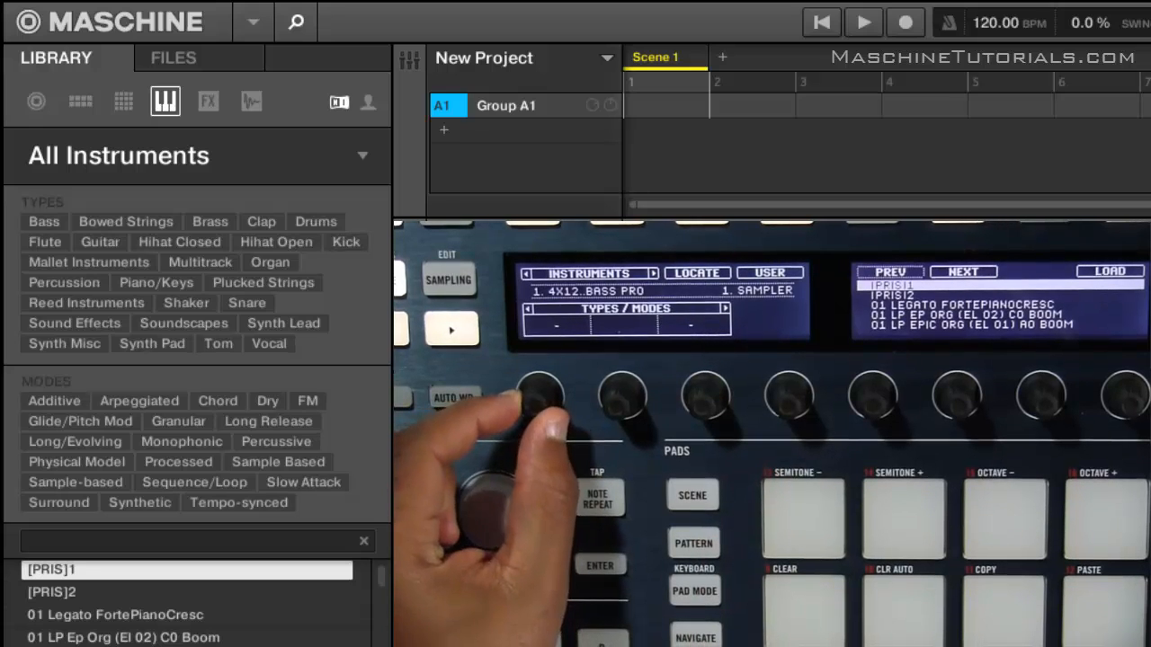
click(43, 222)
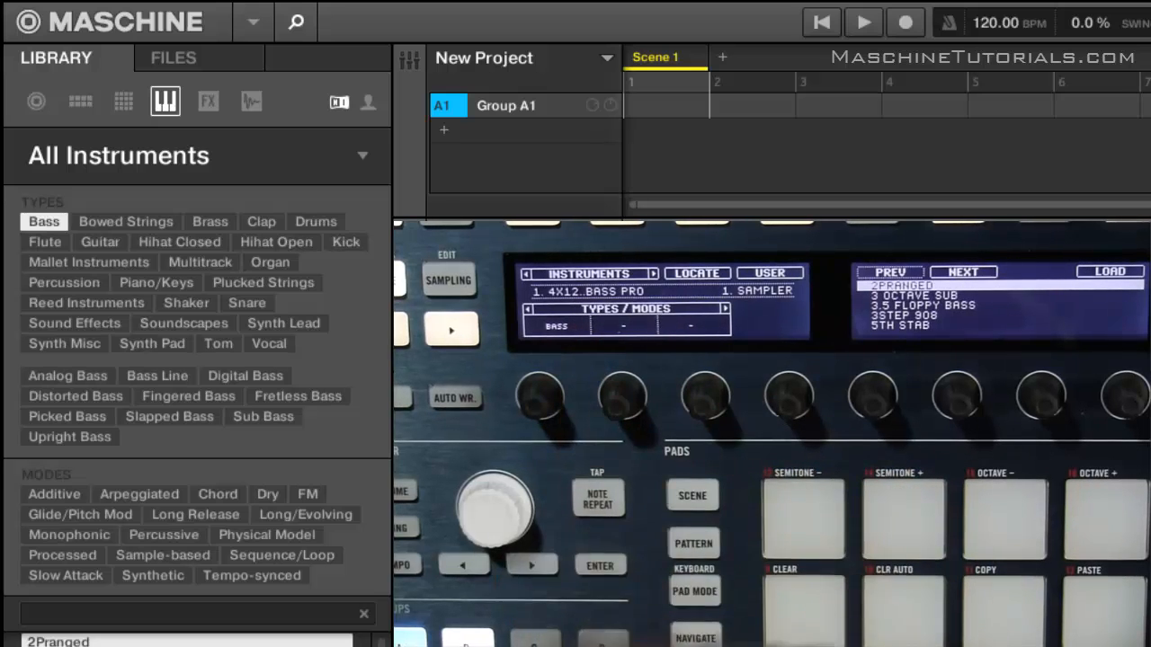
click(68, 376)
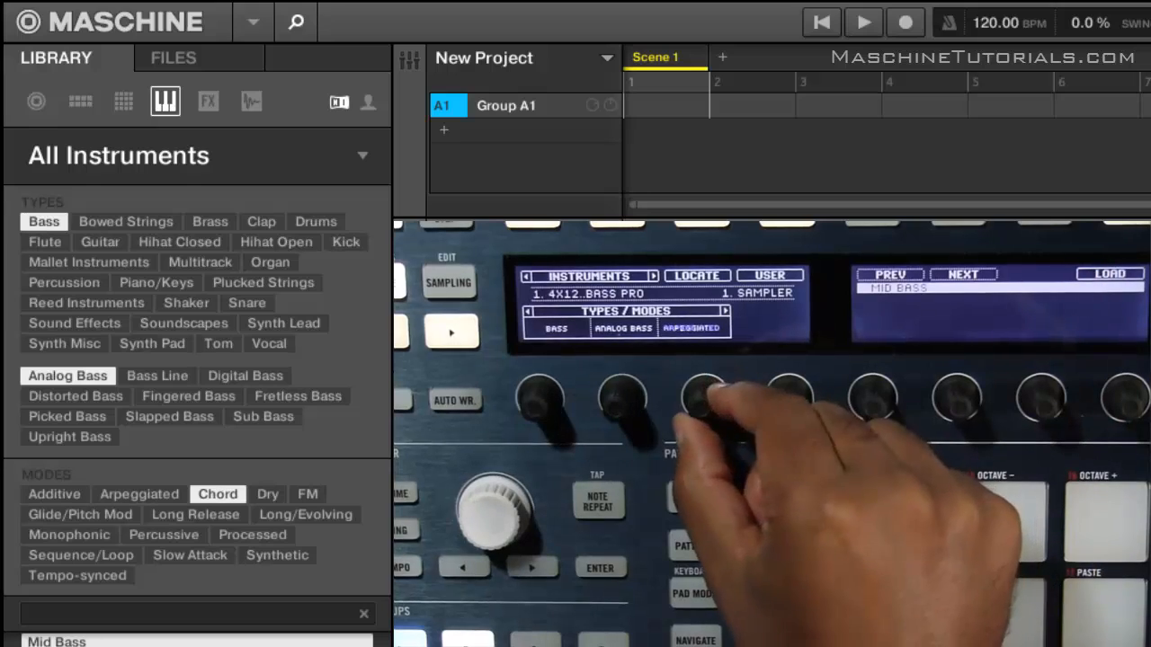
click(138, 493)
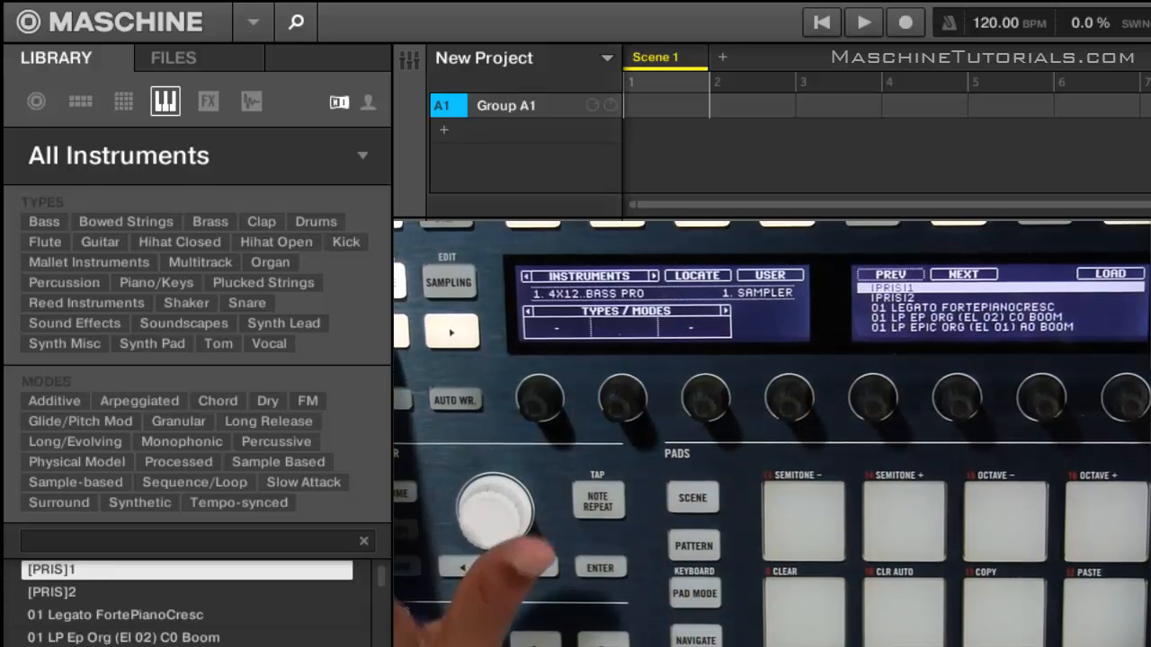
click(209, 101)
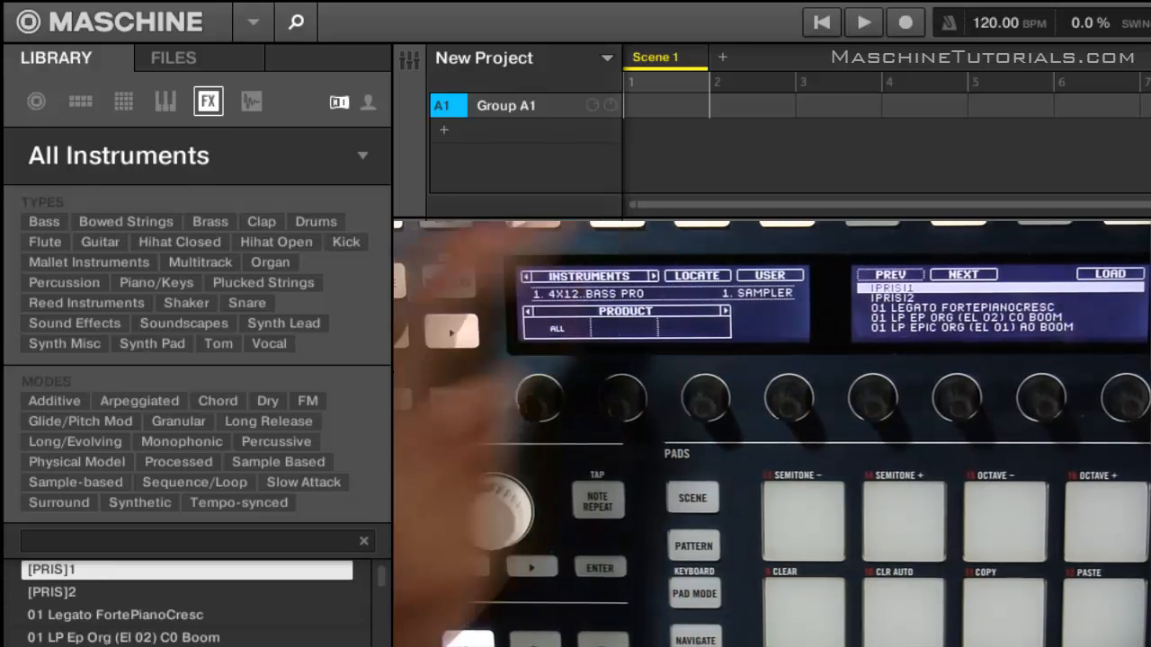
Browse the FX effect presets, then return the library browser to All Sounds.
click(208, 101)
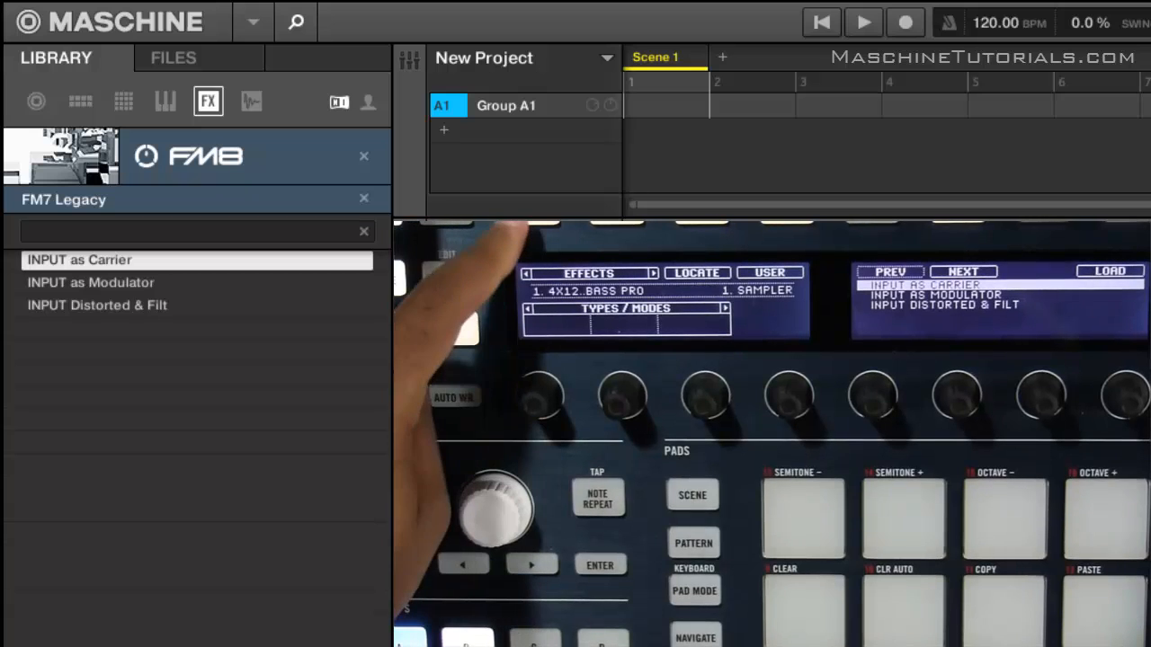
click(122, 101)
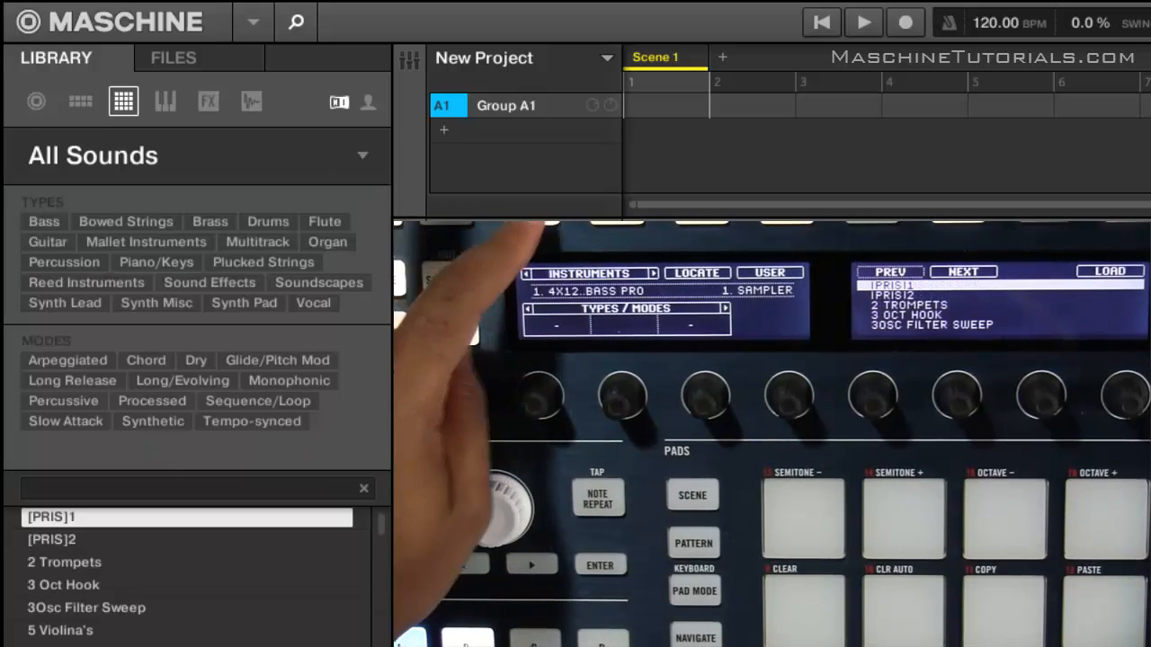
Move the library browser through All Effects to All Samples.
click(209, 100)
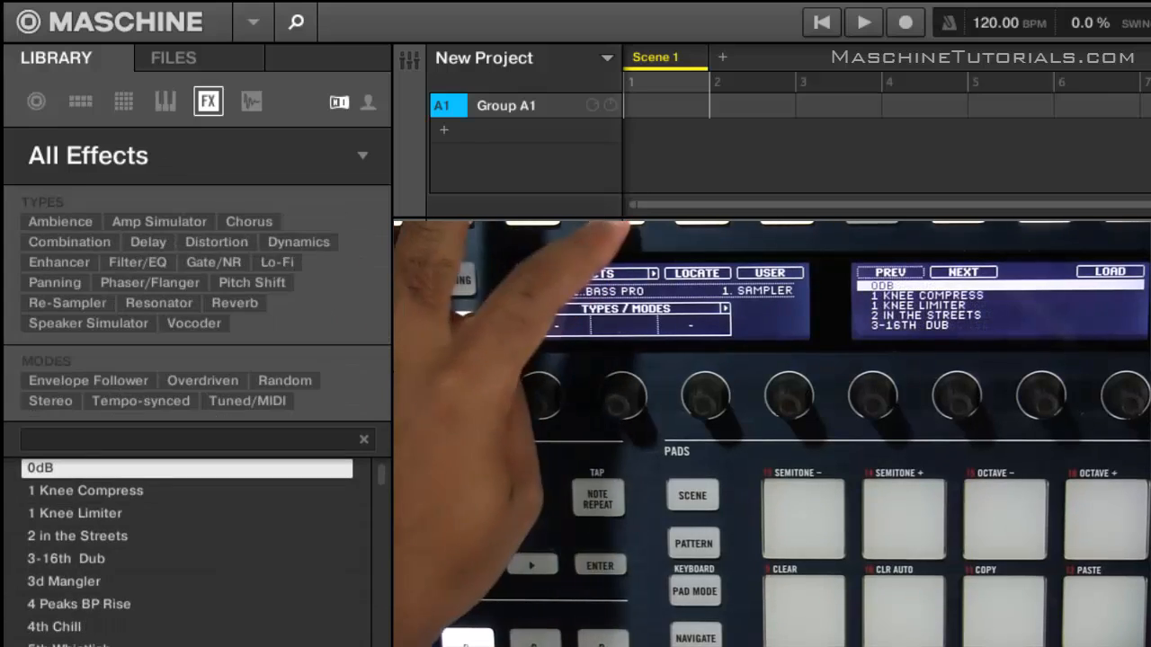
click(252, 100)
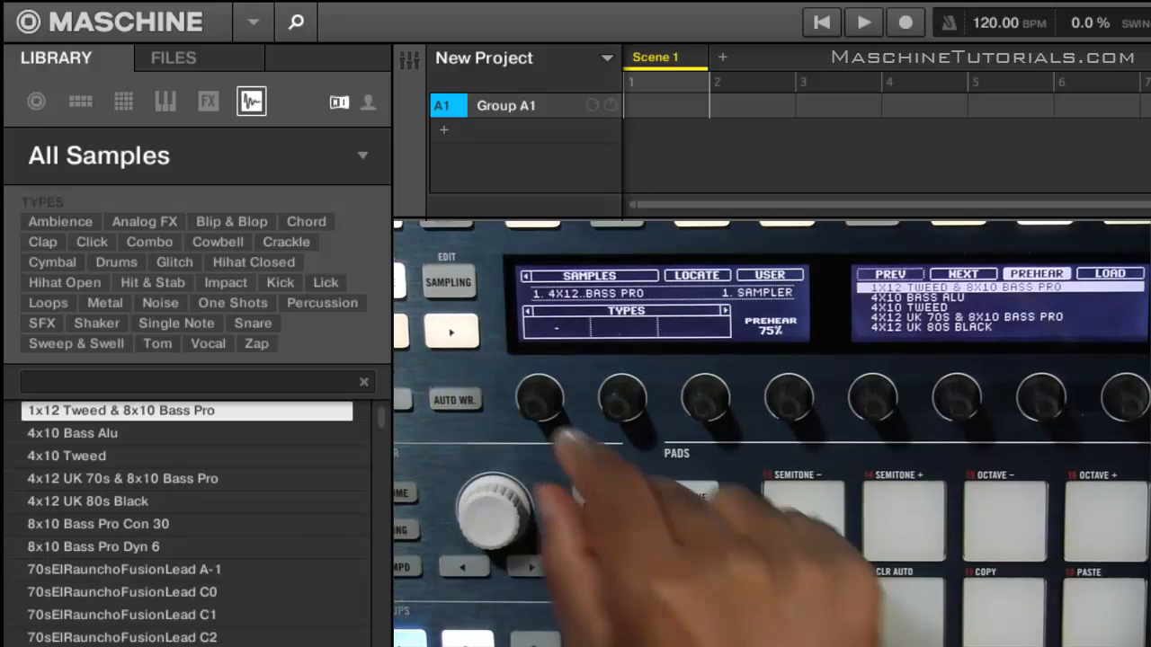
Step the Types filter through Ambience, Analog FX, Clap and Combo to Cowbell.
click(59, 221)
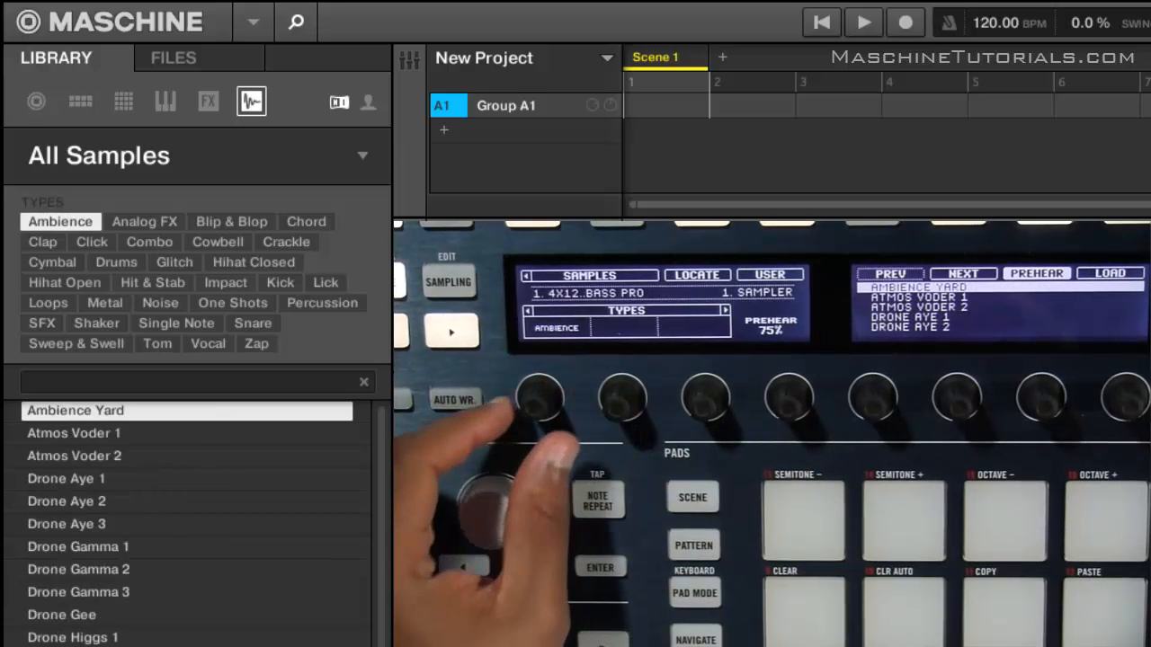
click(144, 221)
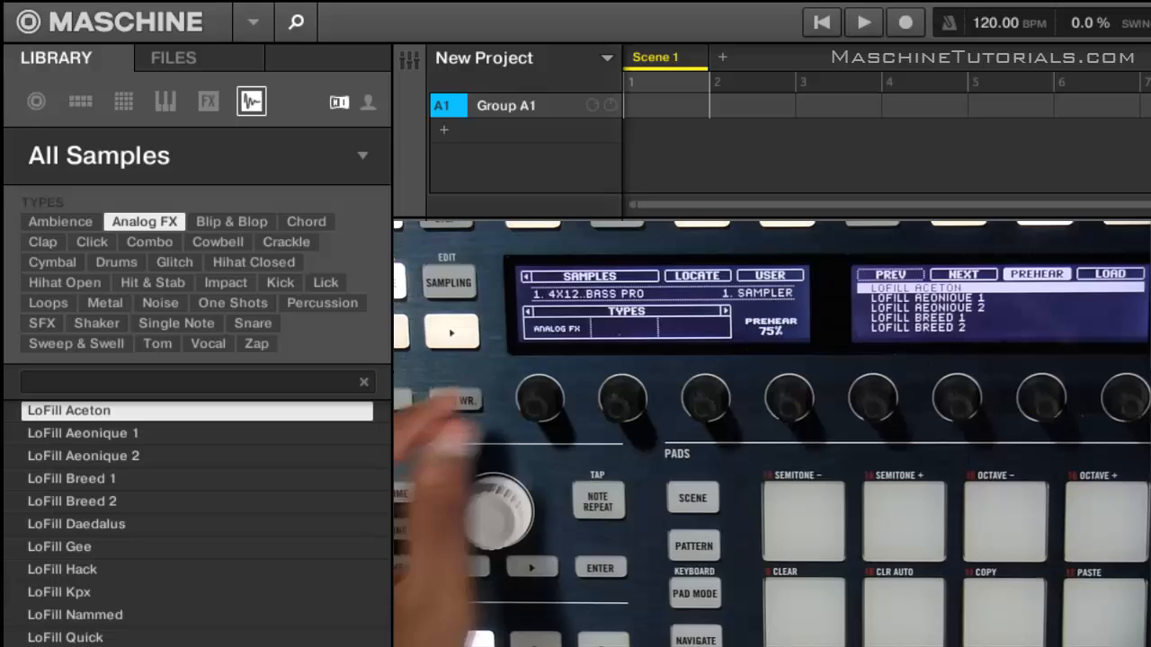
click(43, 221)
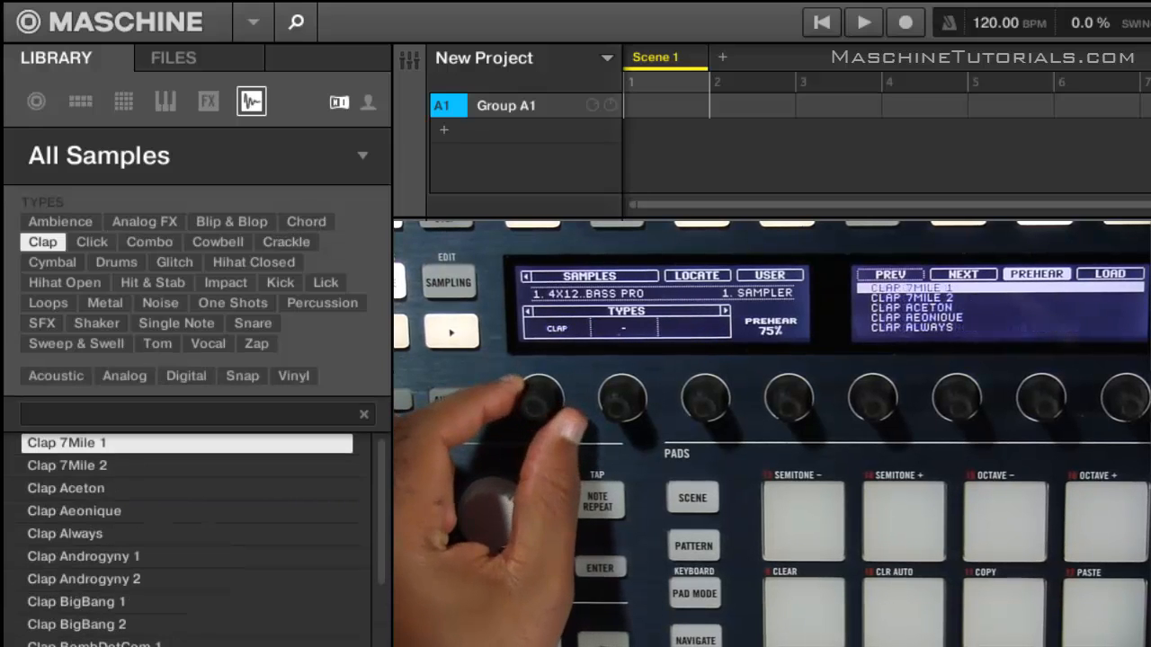
click(150, 241)
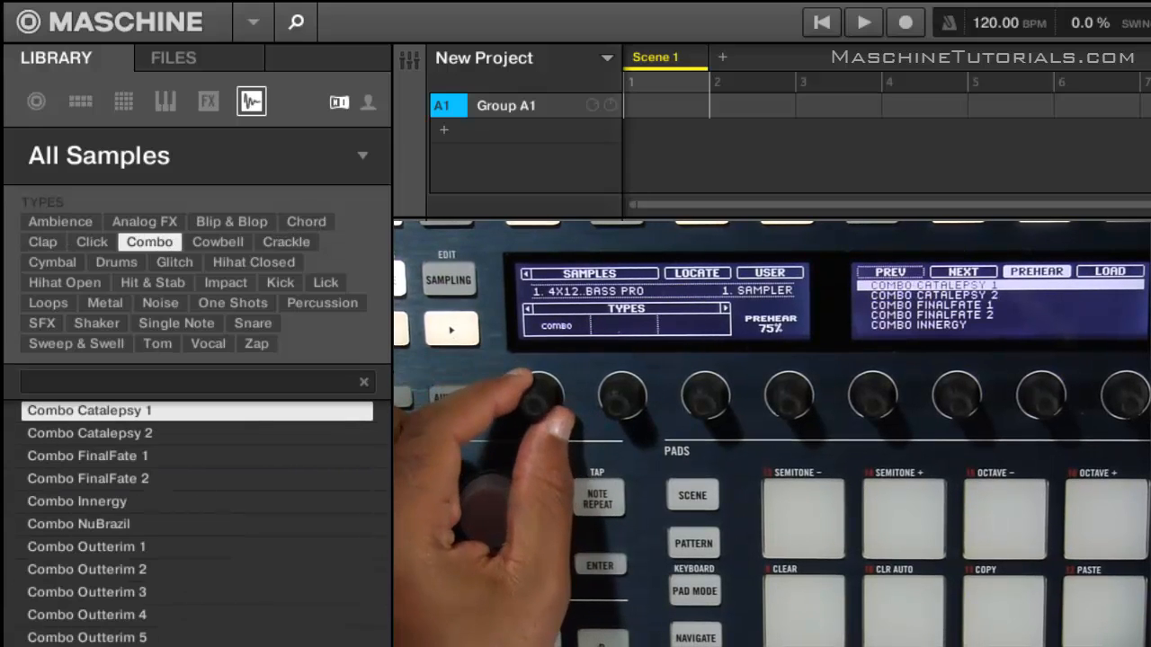
click(218, 241)
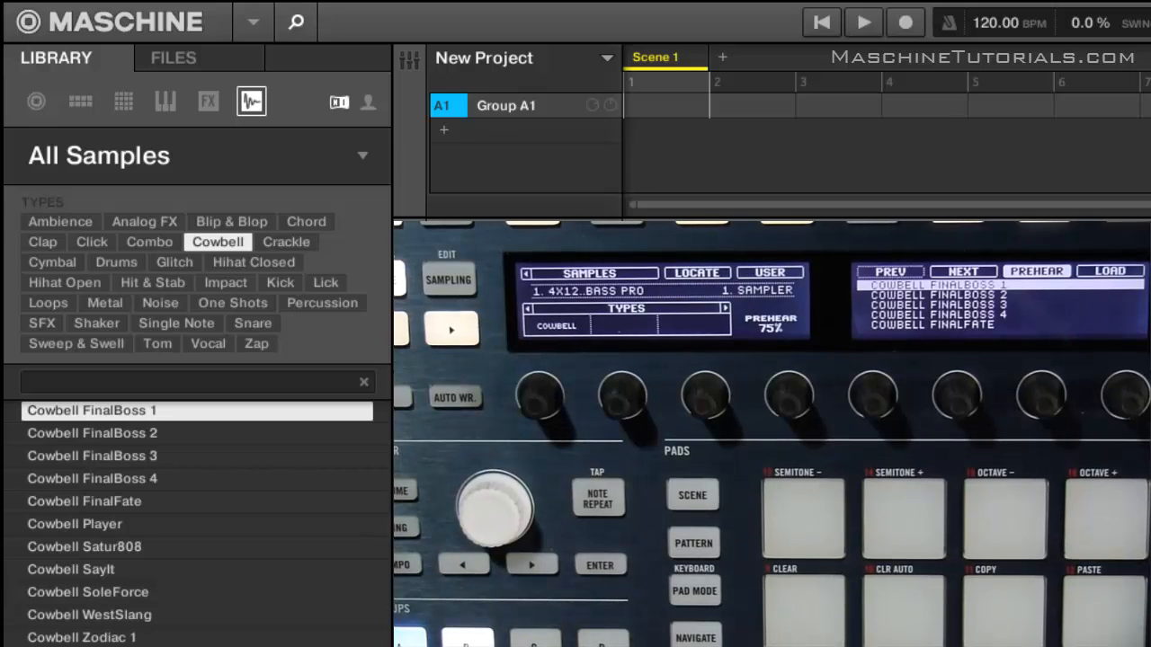